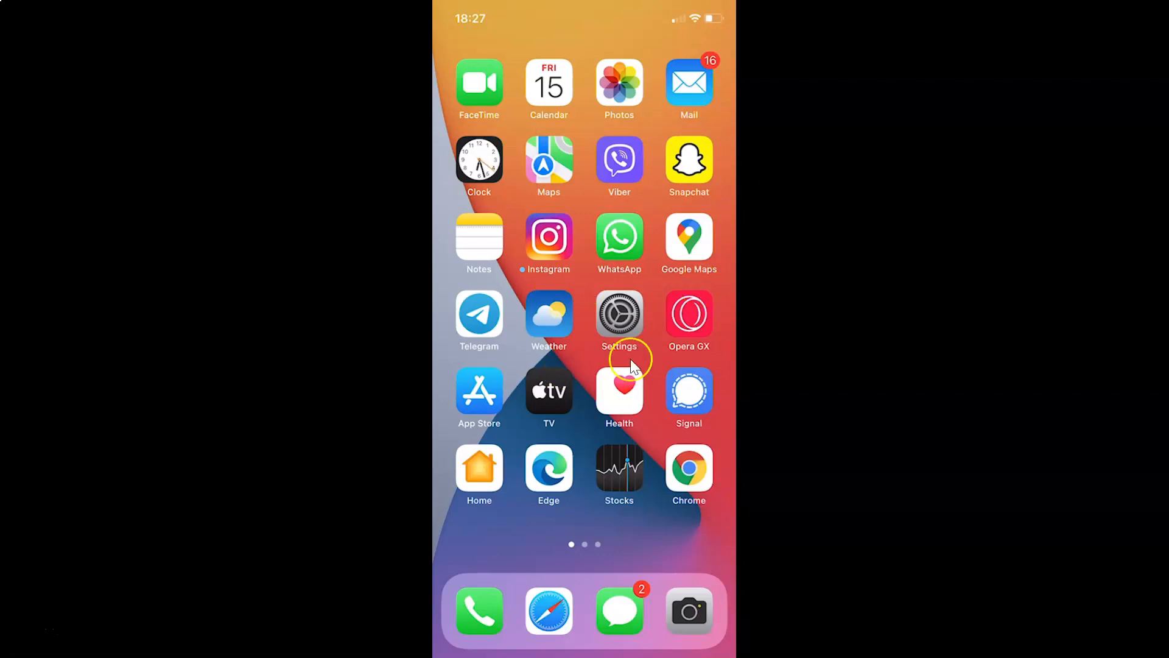
mouse_move(641, 345)
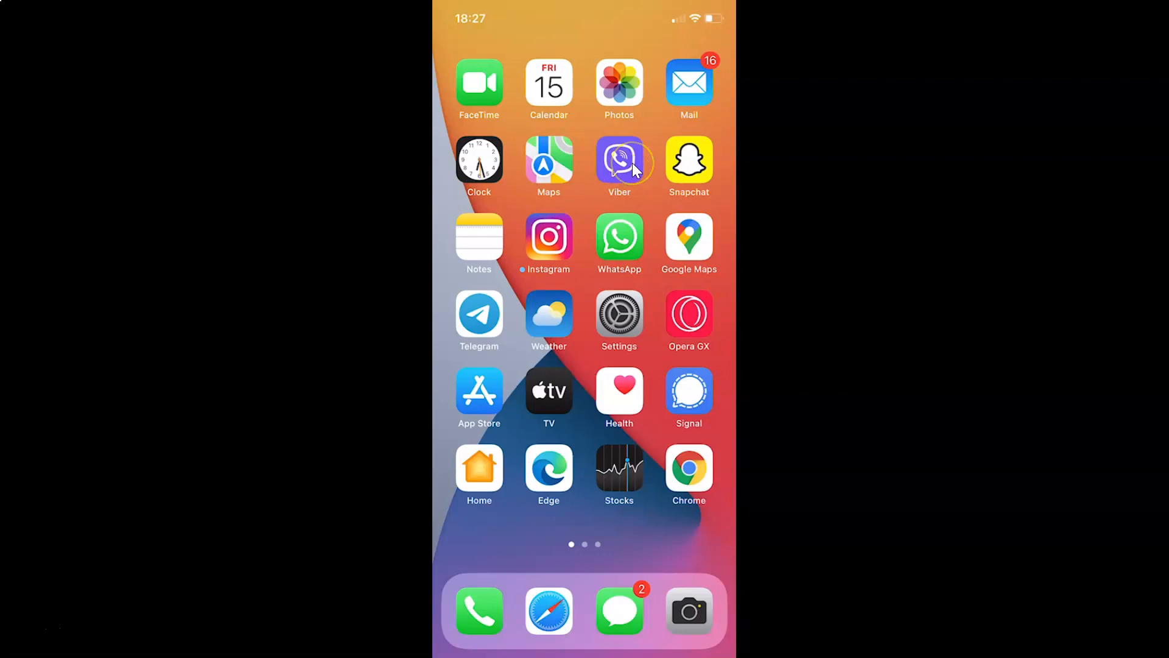
Launch Viber and open Settings from the More tab.
left_click(619, 160)
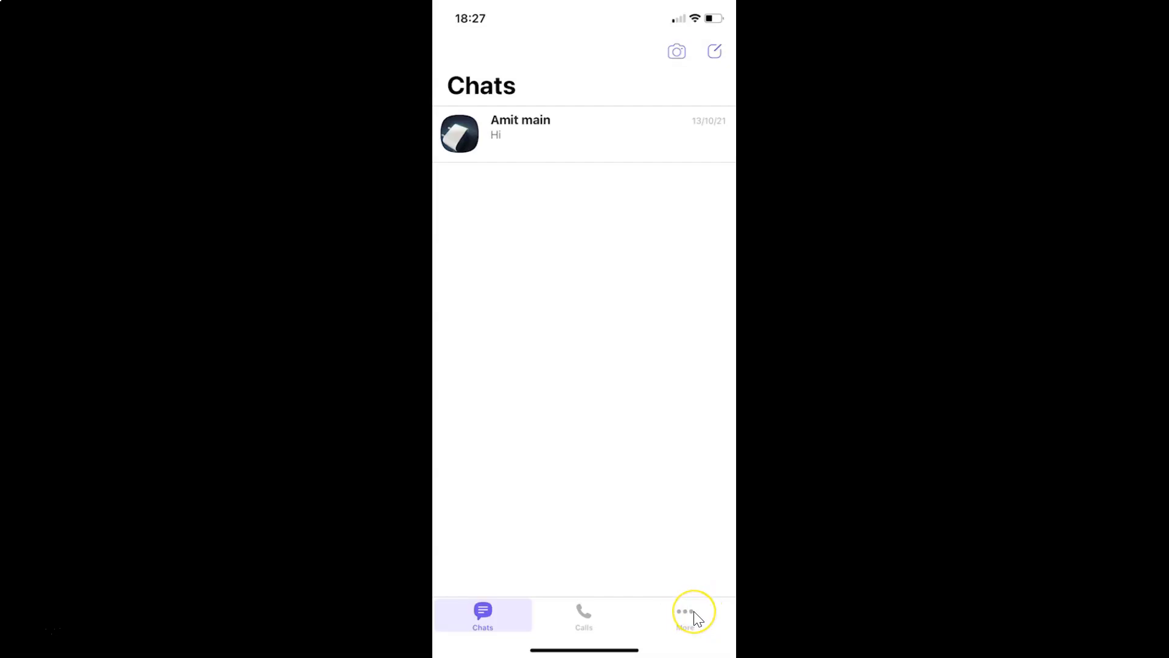
left_click(685, 612)
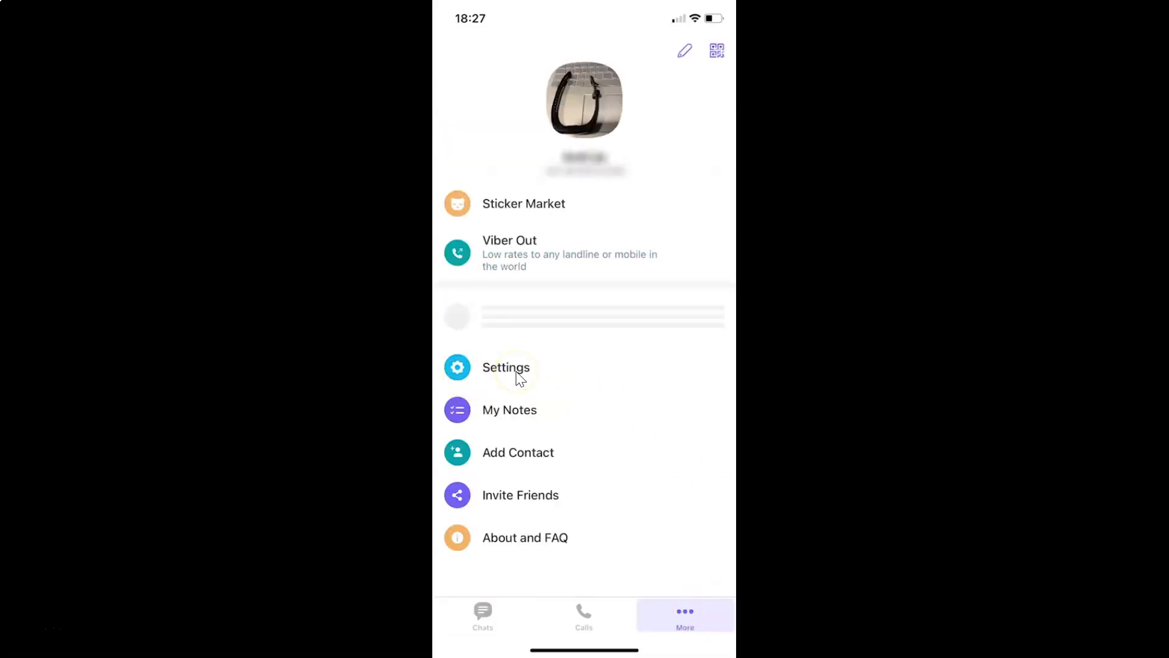
left_click(506, 368)
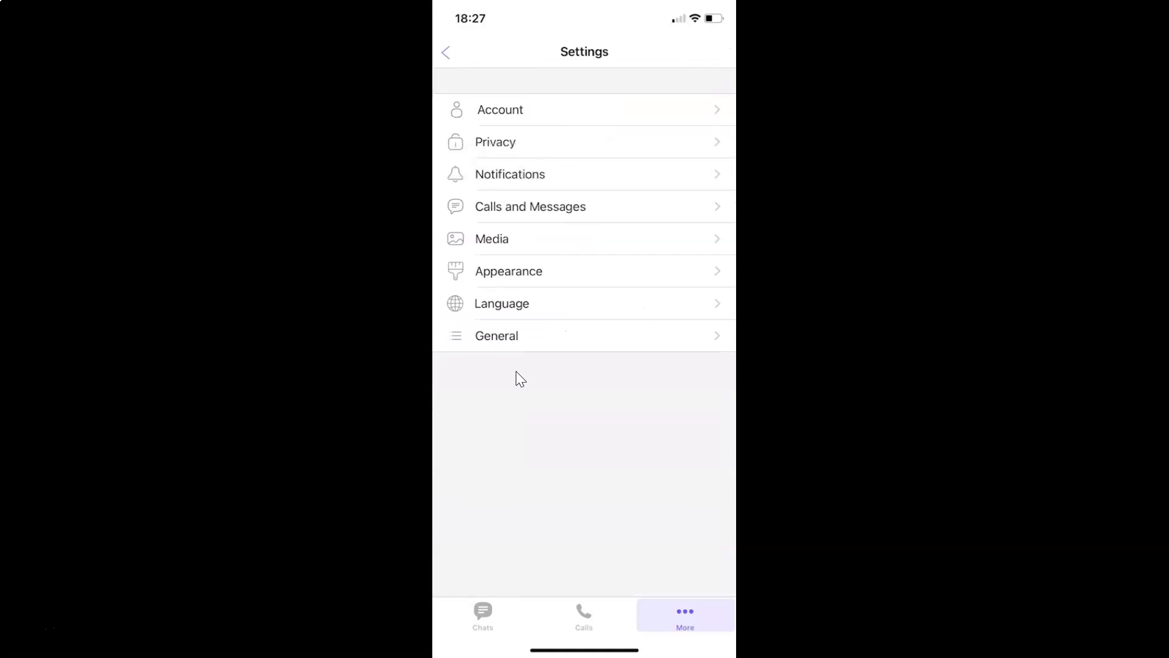
mouse_move(589, 96)
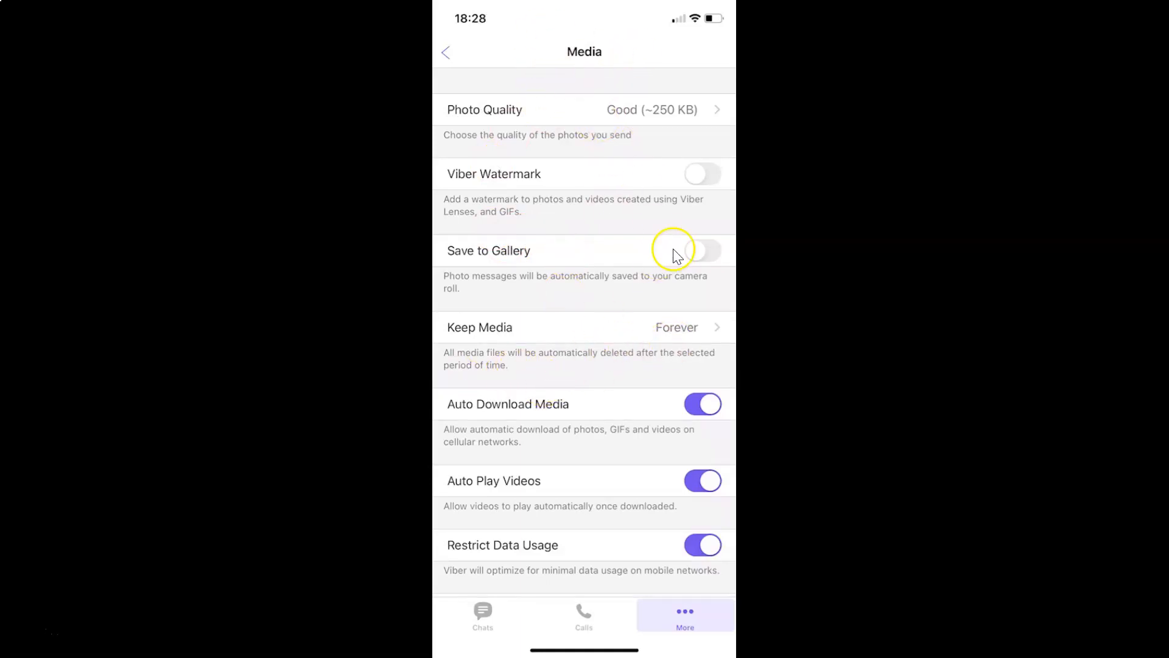
mouse_move(441, 176)
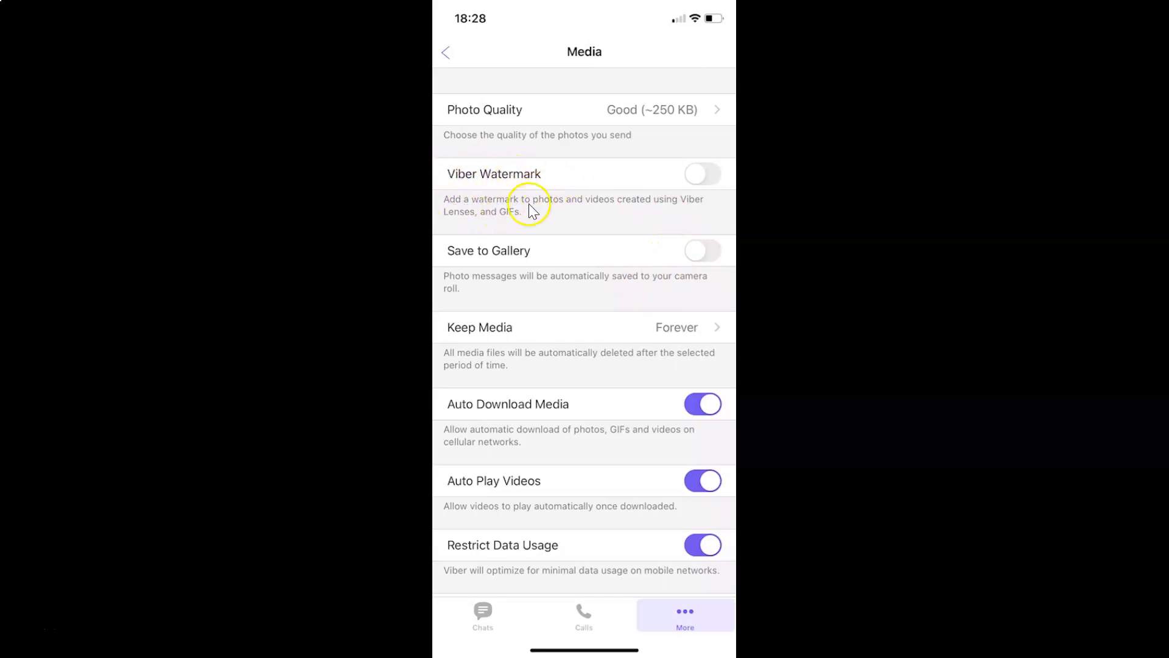
mouse_move(656, 208)
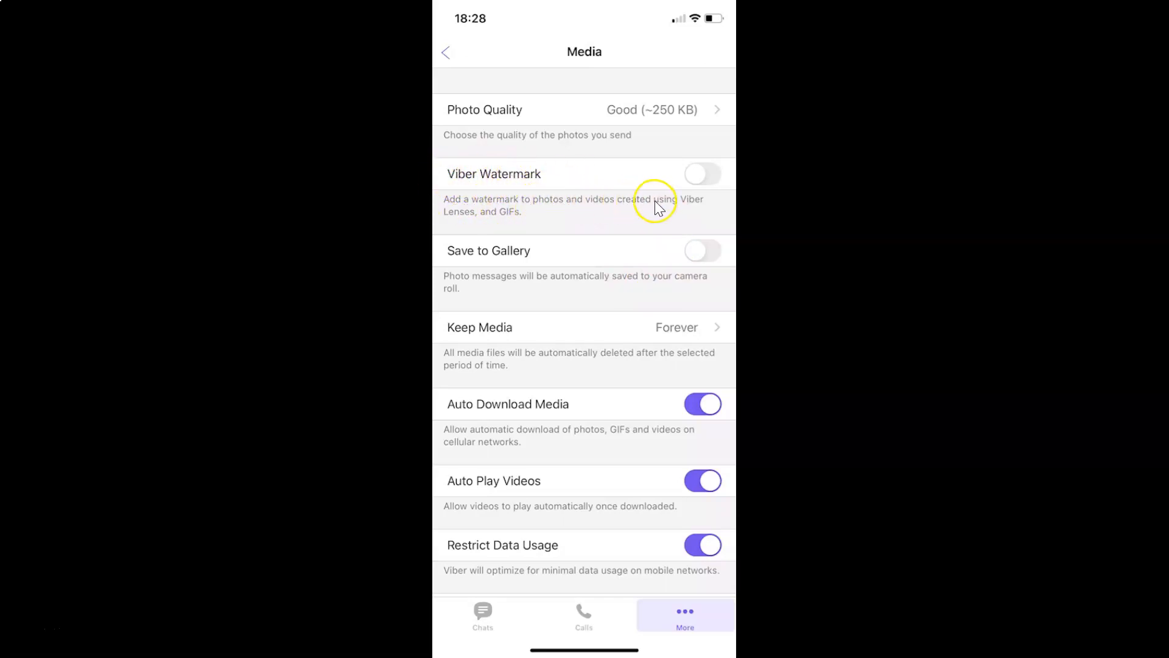
mouse_move(501, 219)
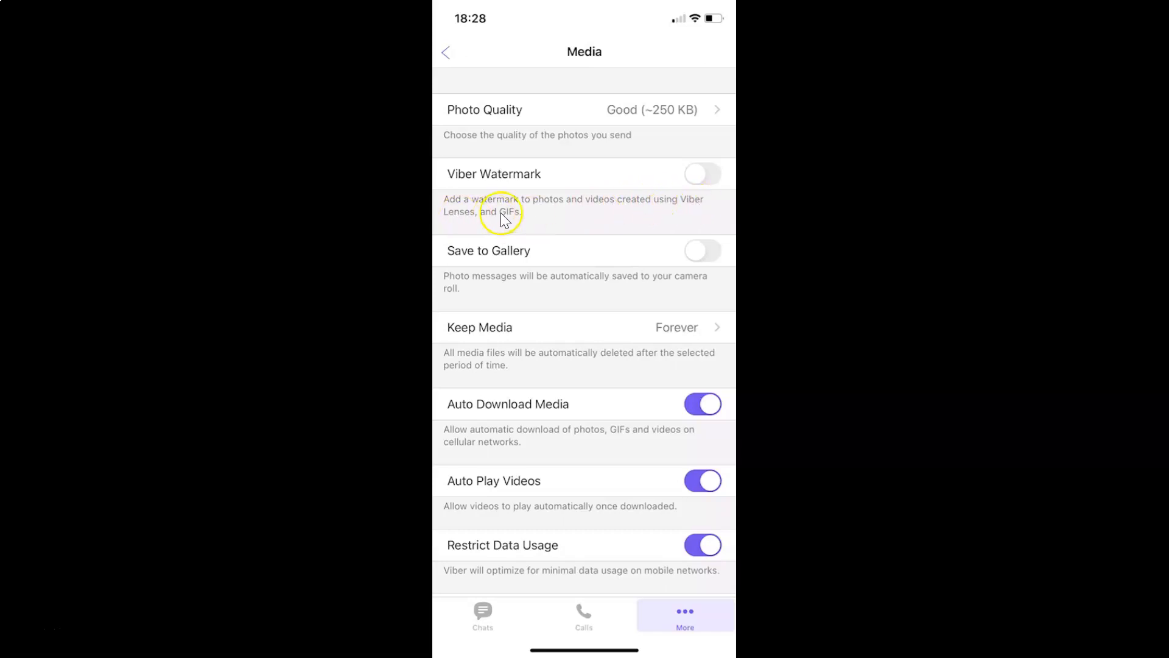
mouse_move(530, 217)
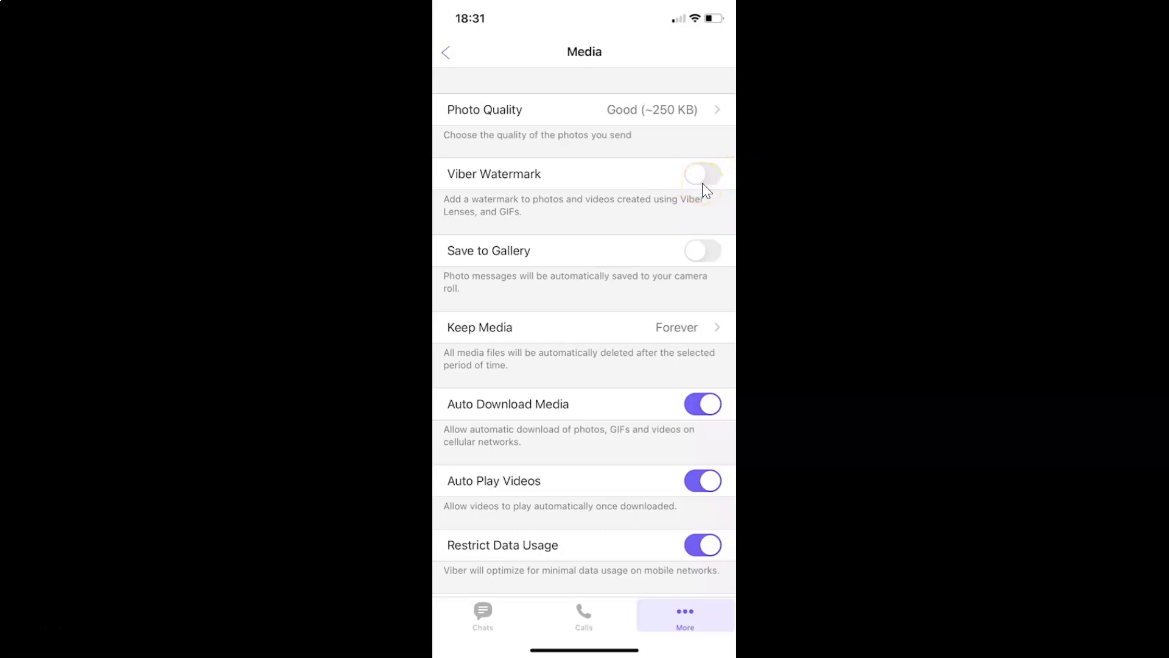
left_click(703, 175)
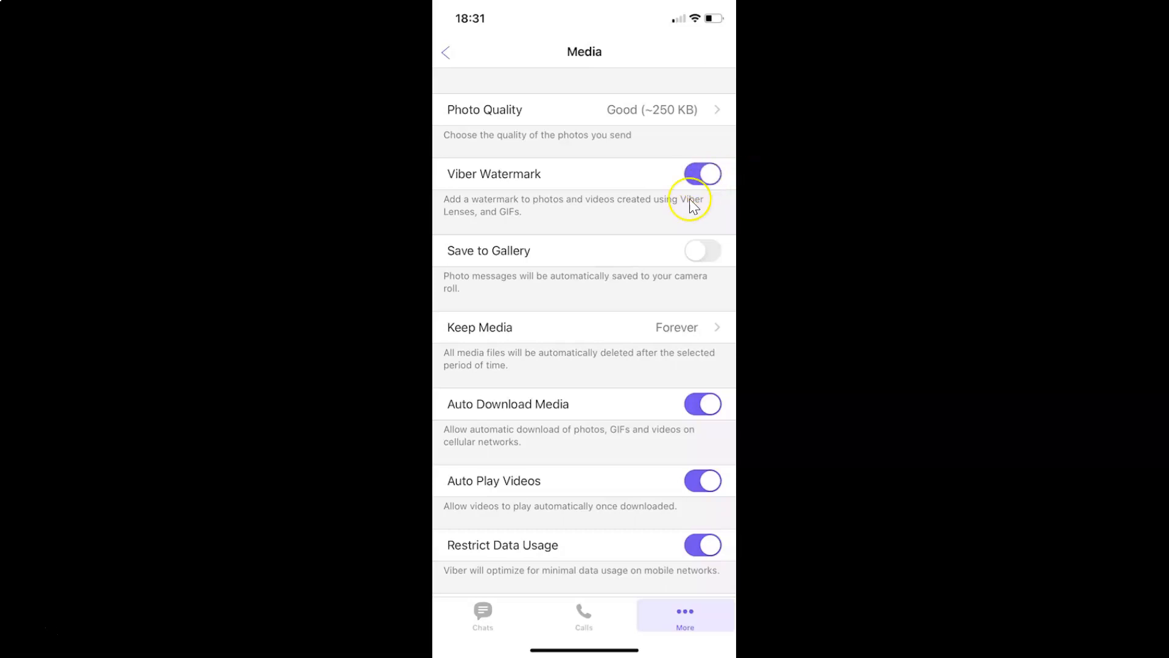
mouse_move(536, 173)
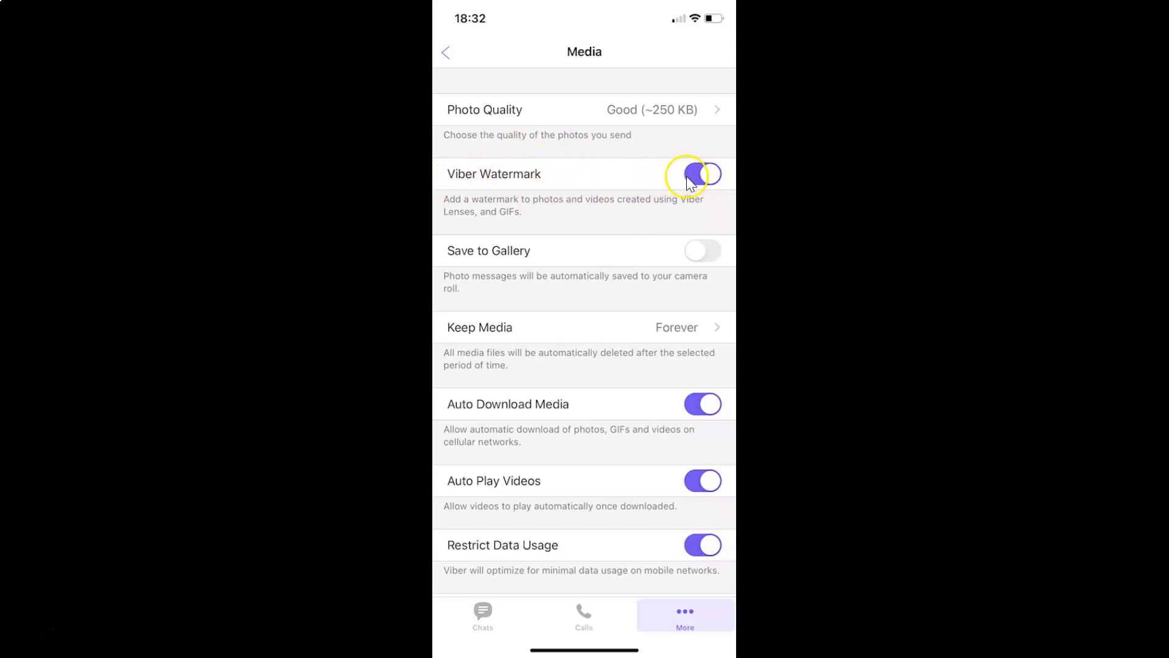
left_click(702, 174)
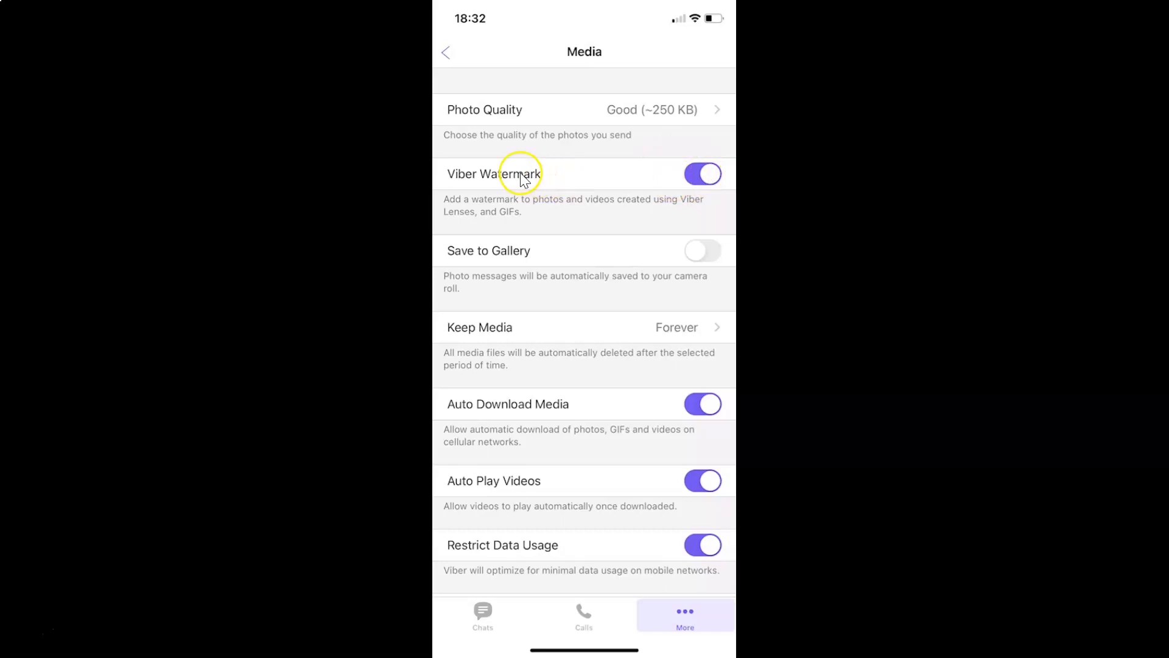
mouse_move(702, 185)
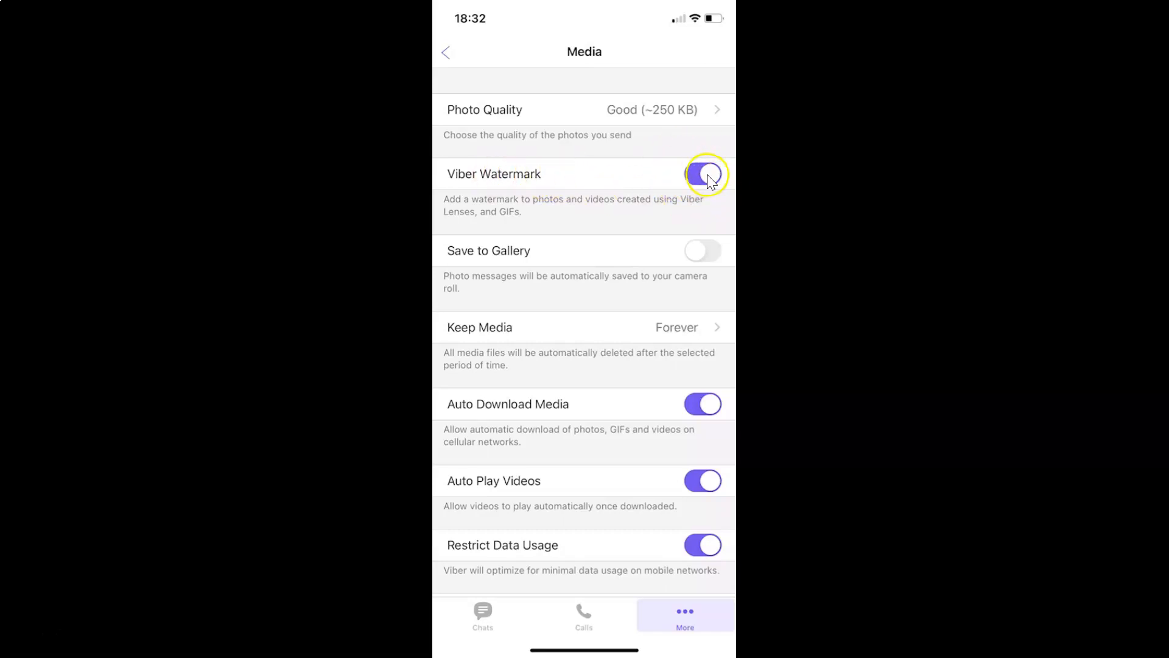
left_click(704, 175)
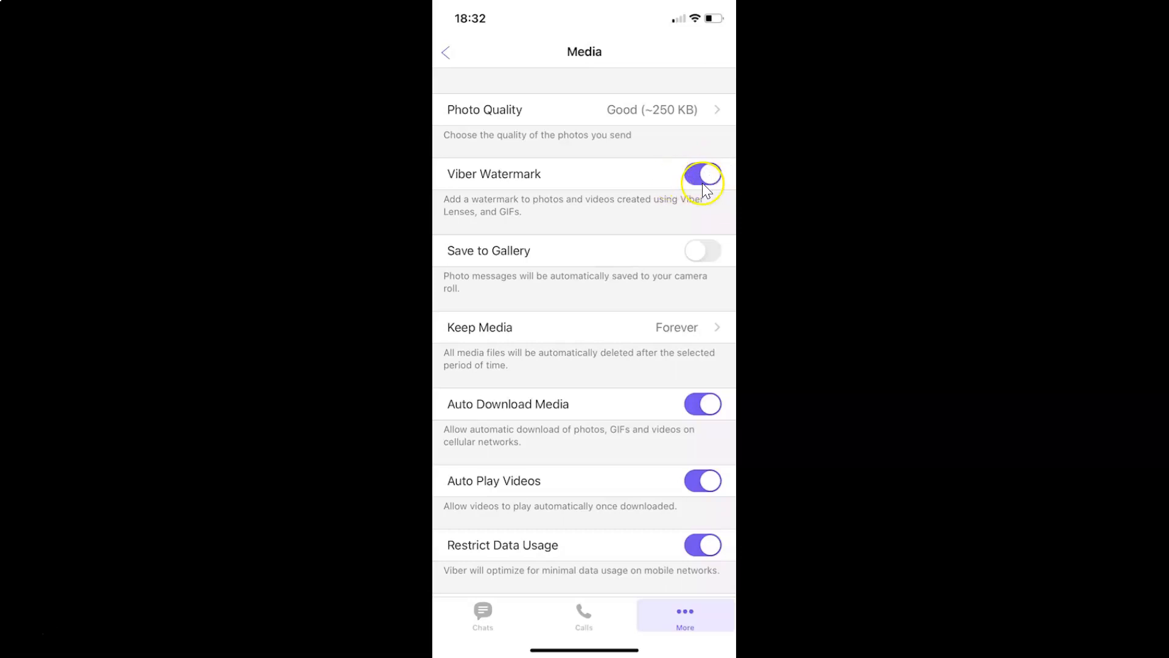
left_click(702, 174)
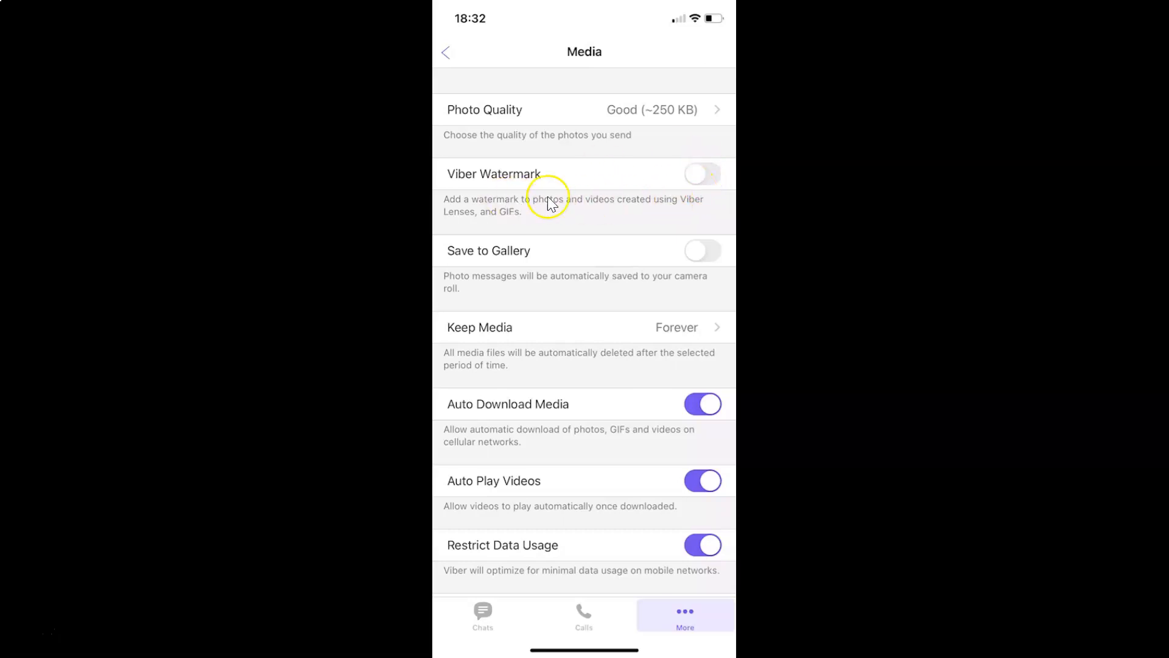
mouse_move(559, 180)
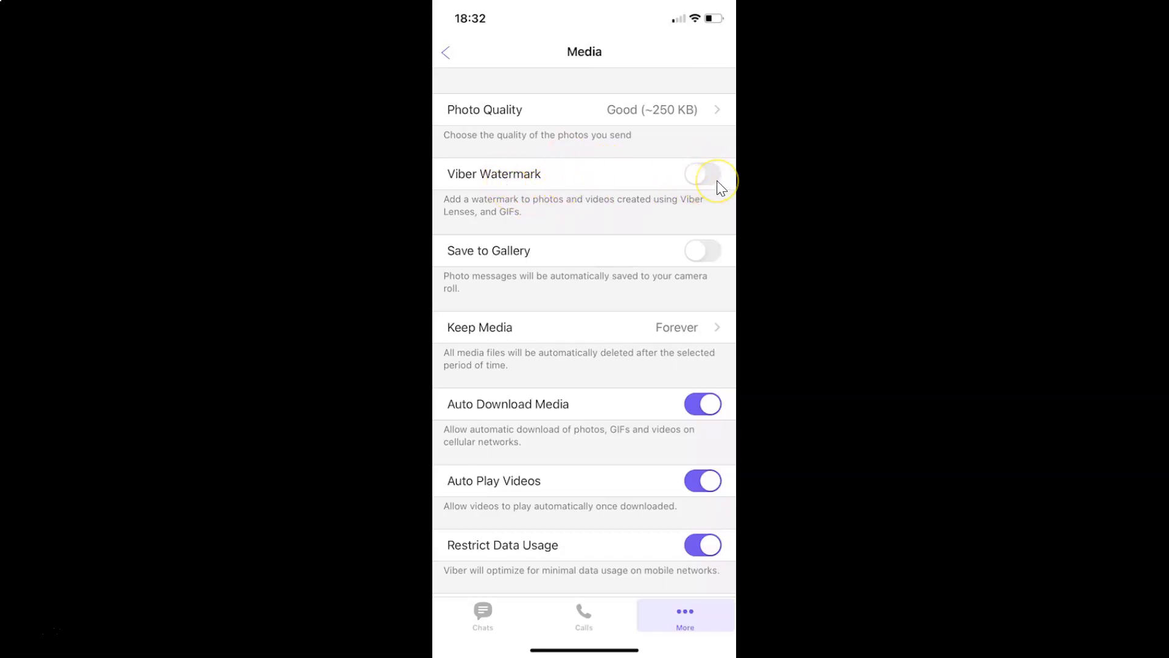
Switch the Viber Watermark toggle on and go back from Media to Settings.
left_click(705, 174)
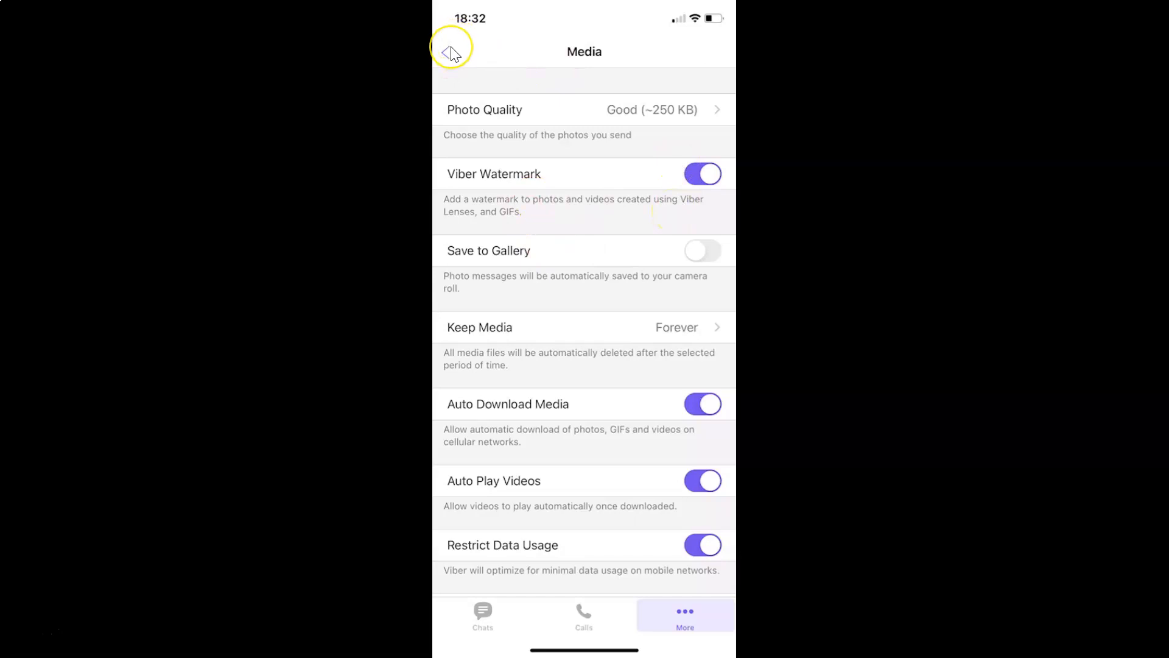
left_click(446, 52)
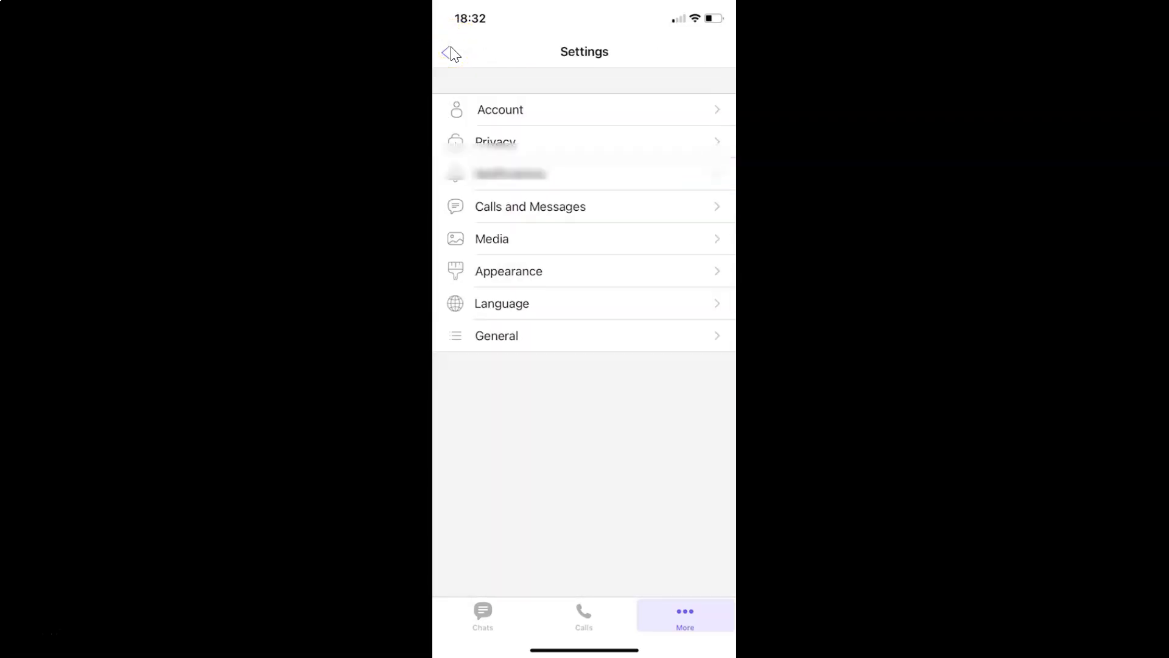